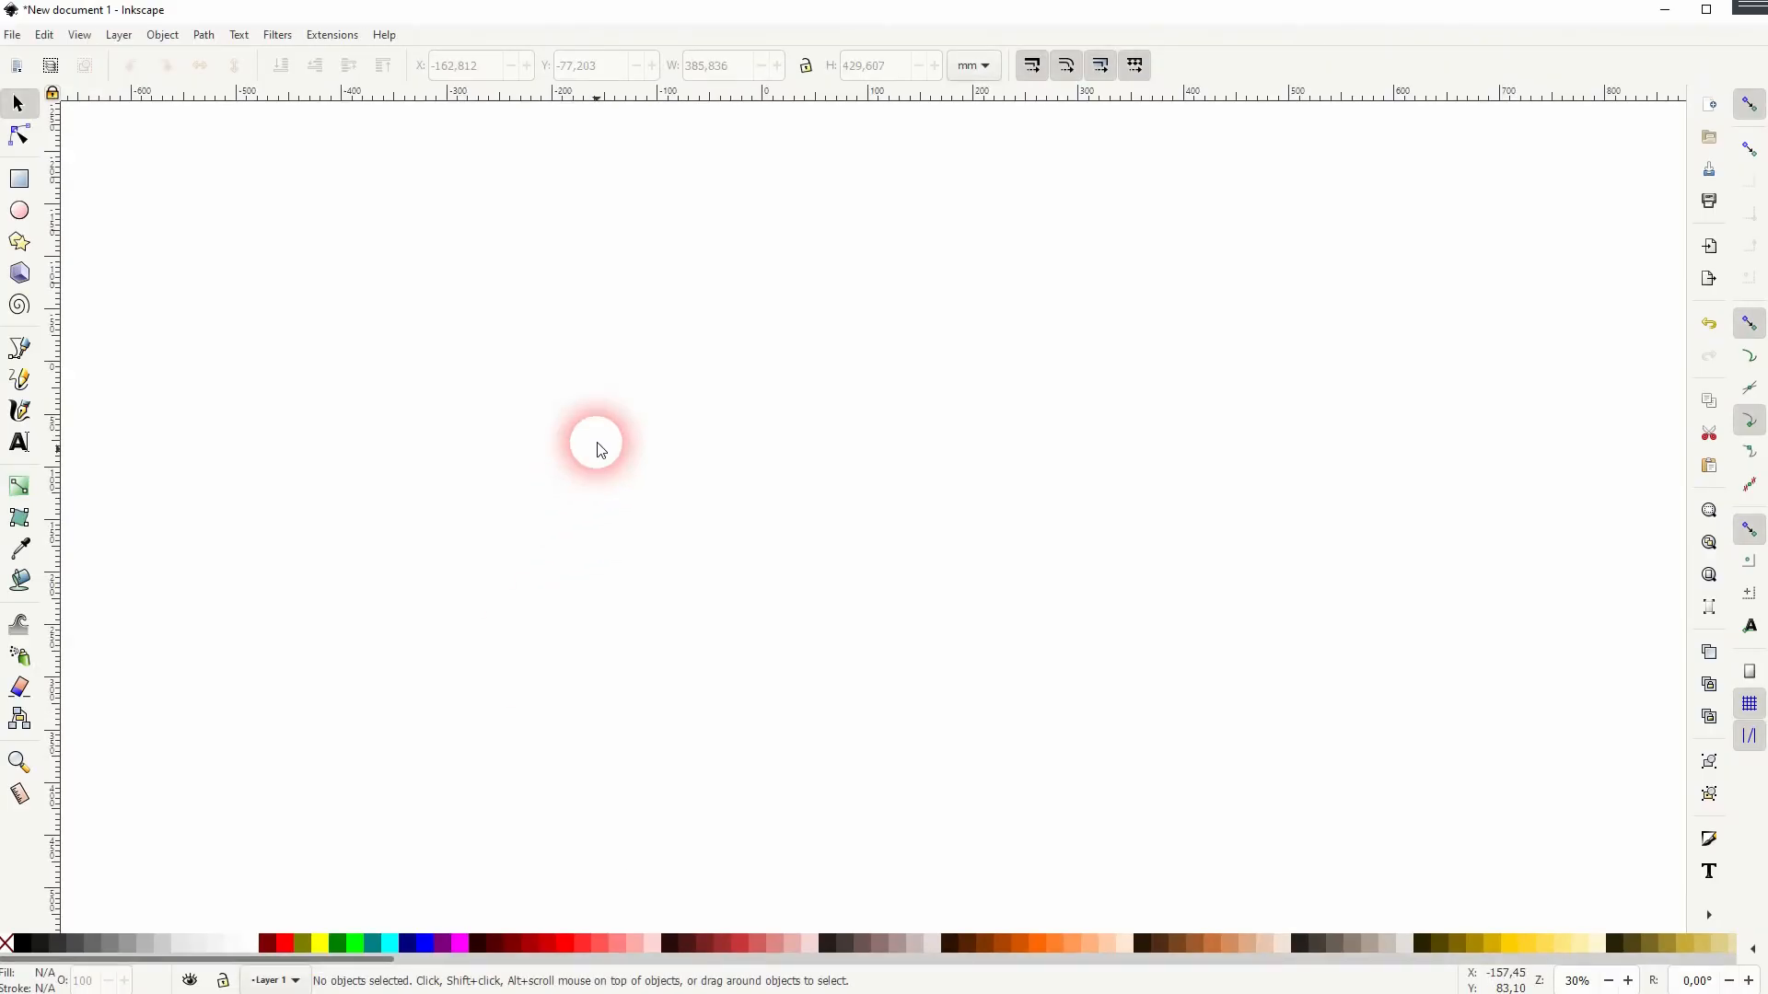
# - Launch the 3D Polyhedron extension with live preview of a cube and its Style settings shown
pyautogui.click(332, 34)
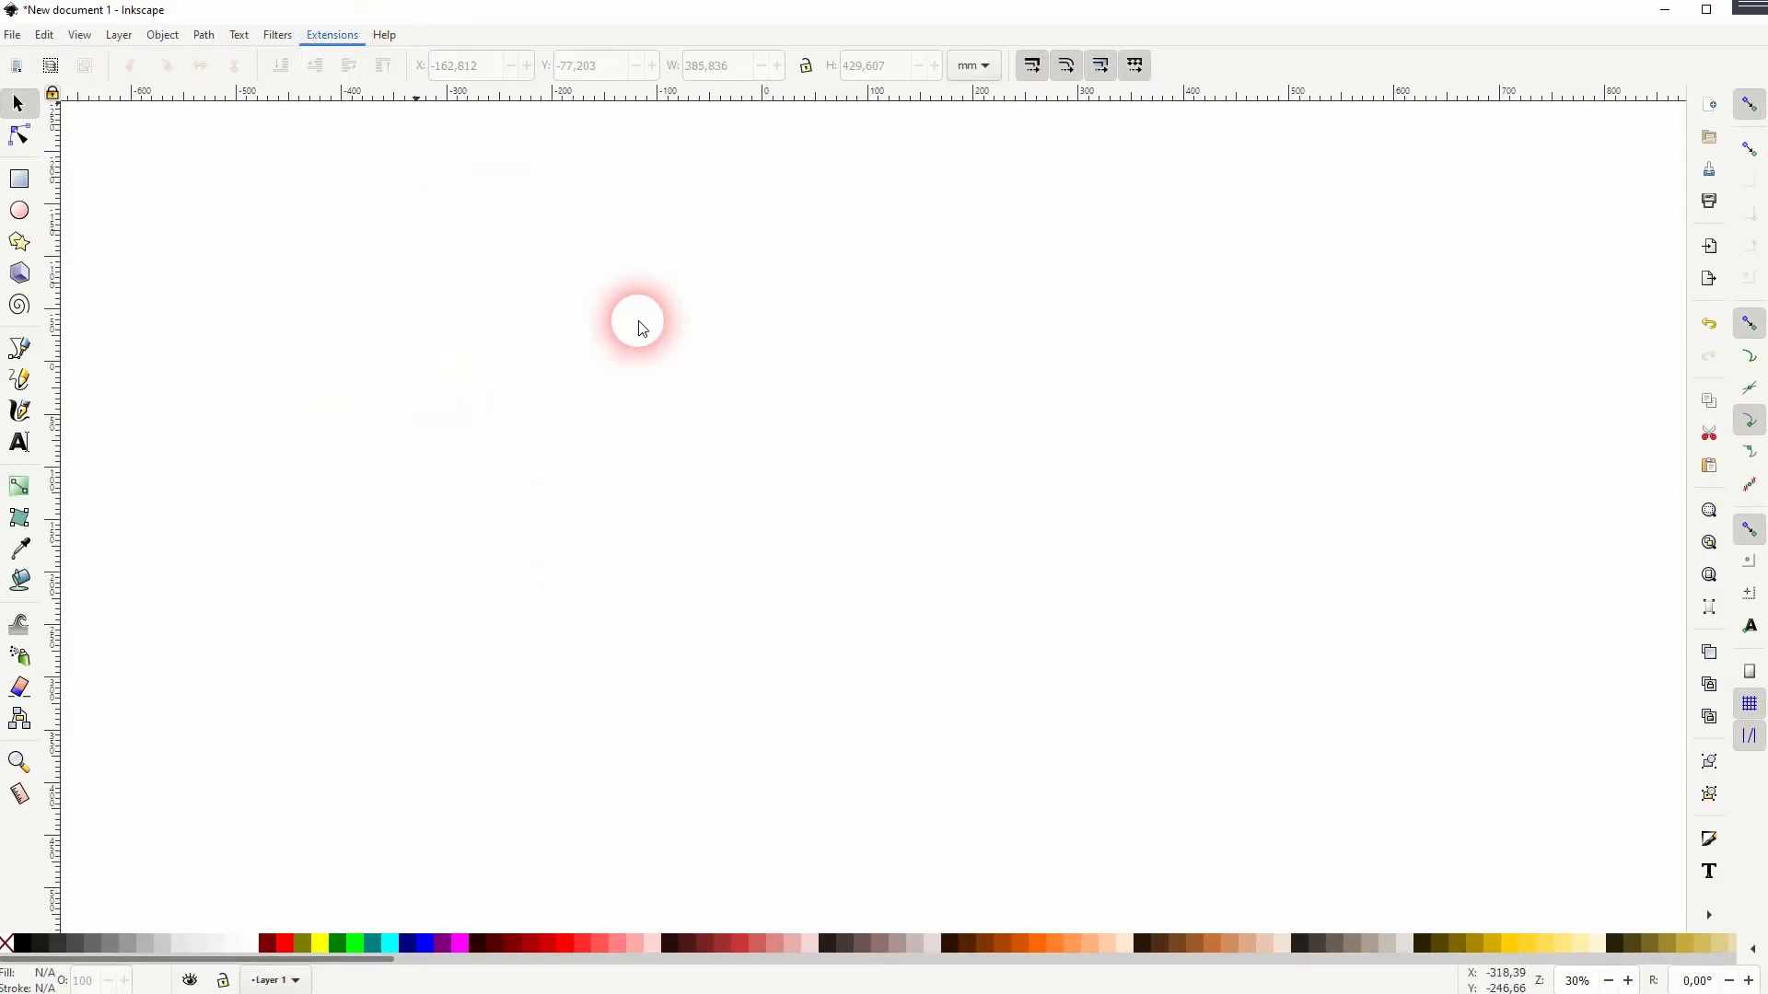
pyautogui.click(332, 34)
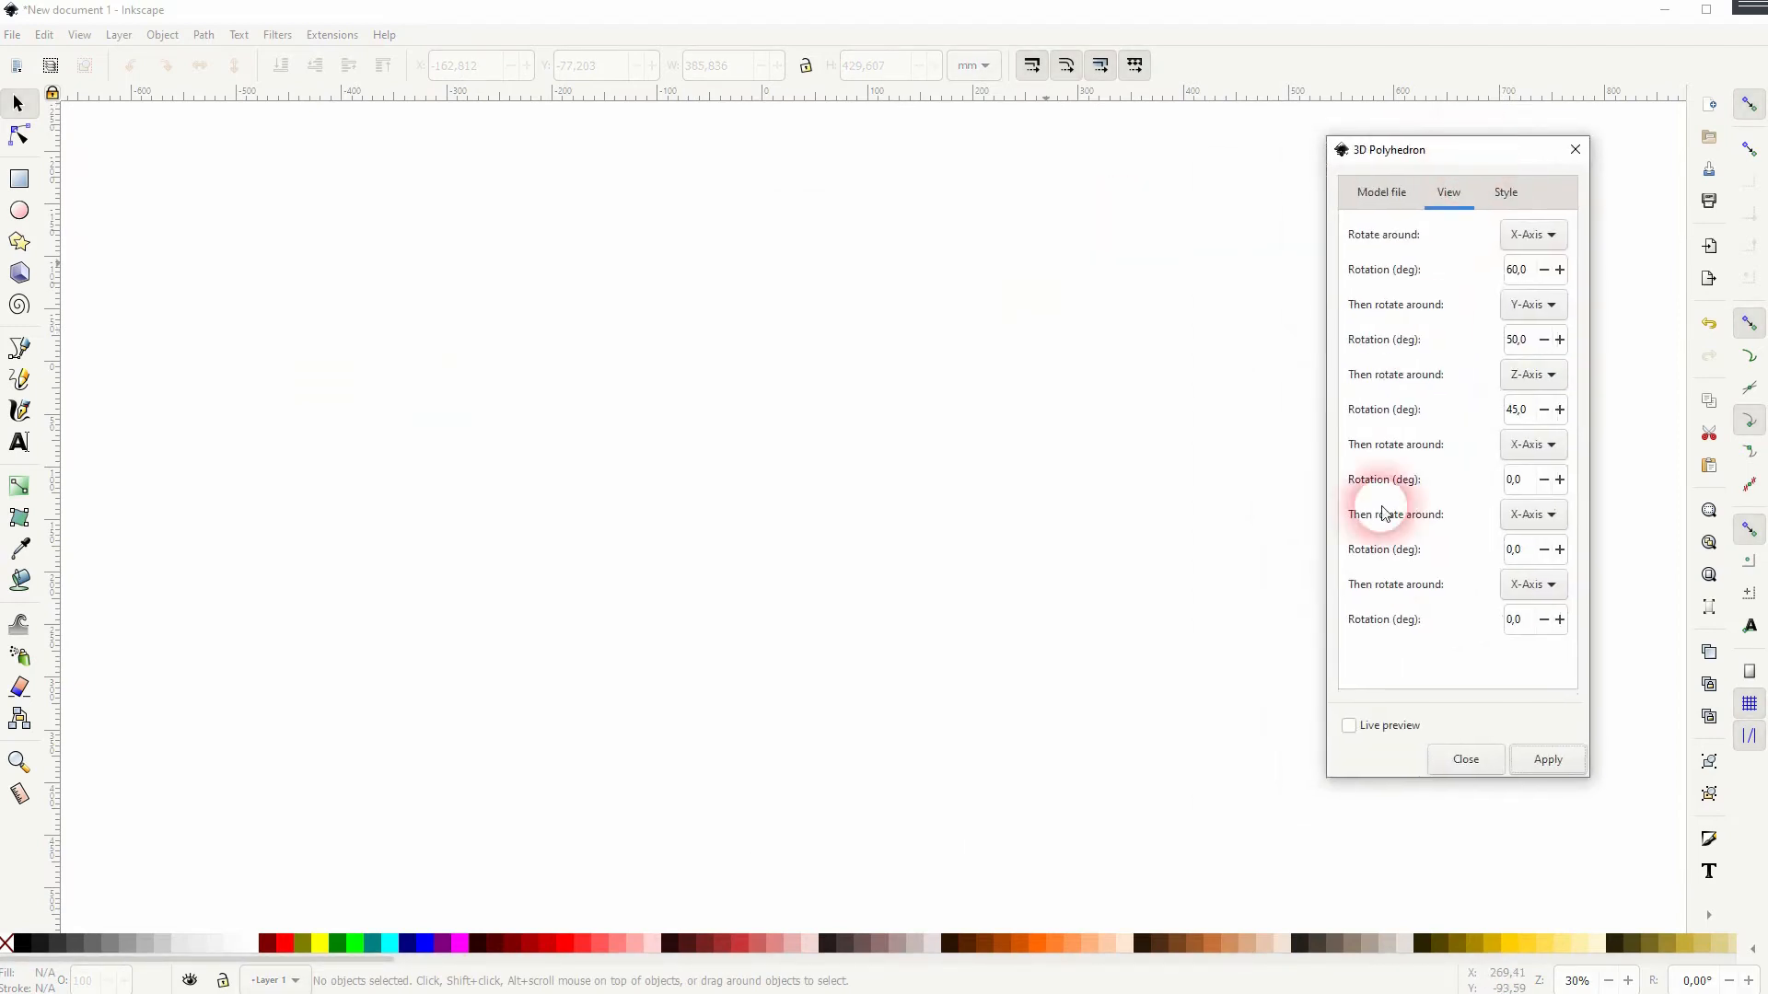
pyautogui.moveTo(1497, 440)
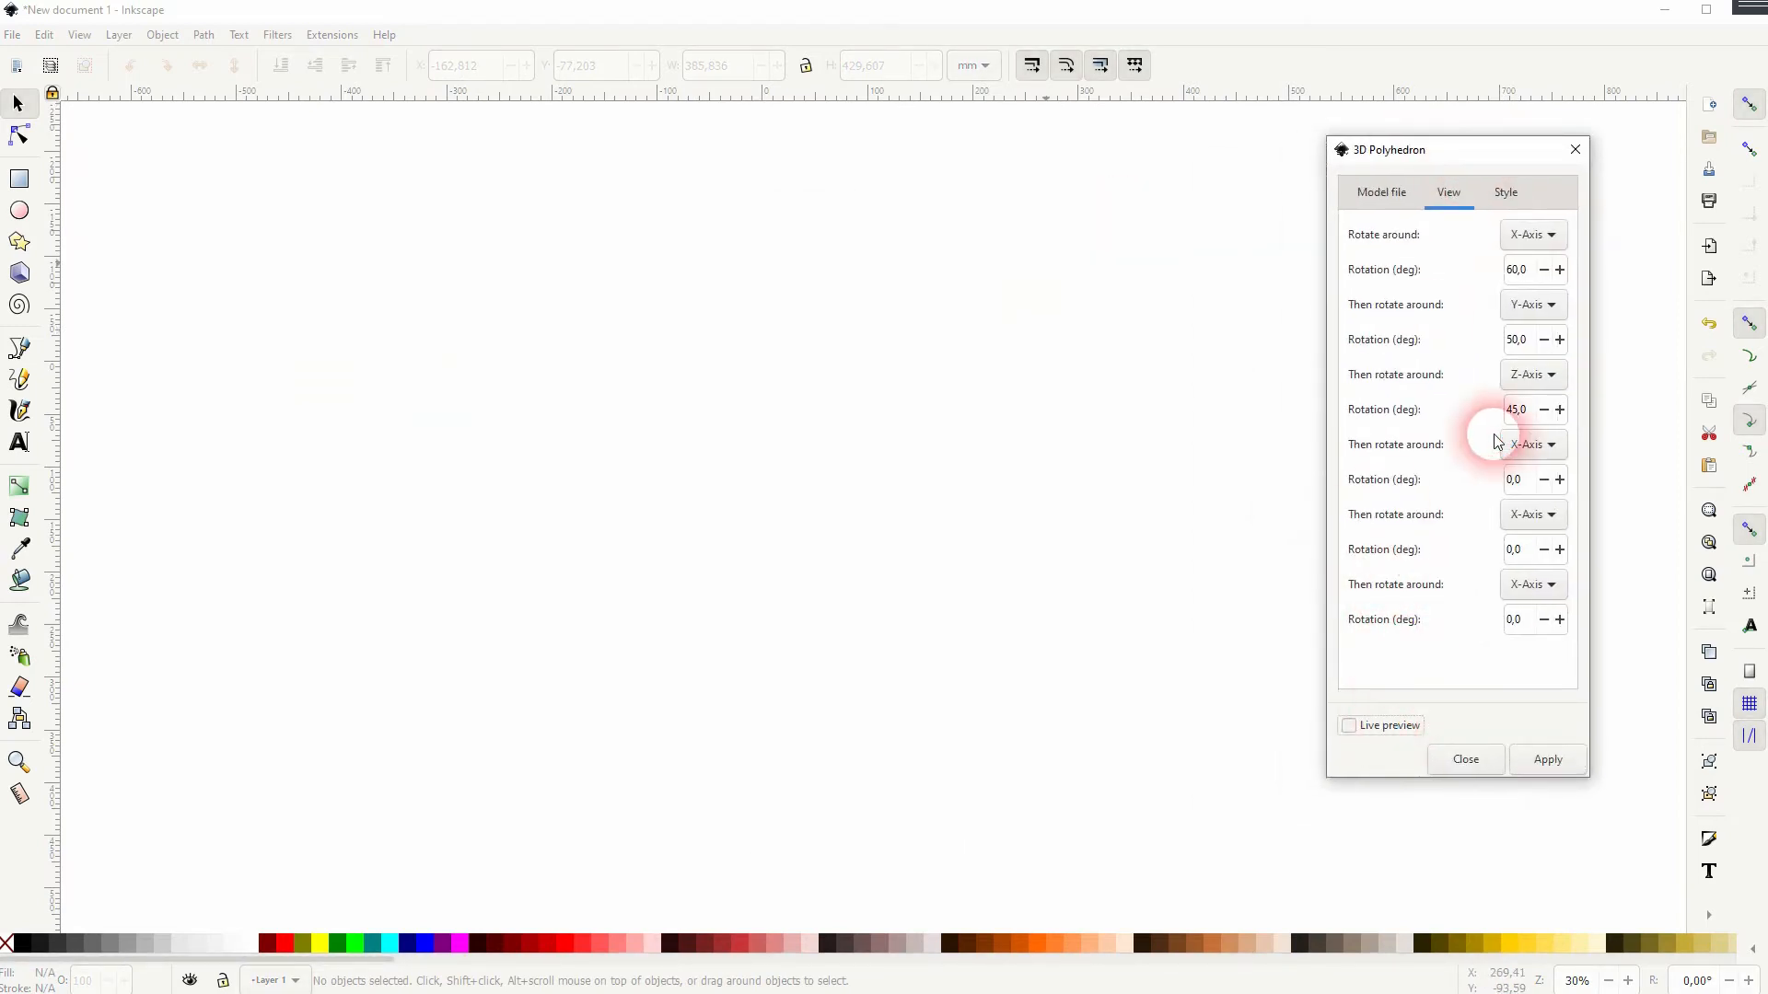
pyautogui.click(1380, 191)
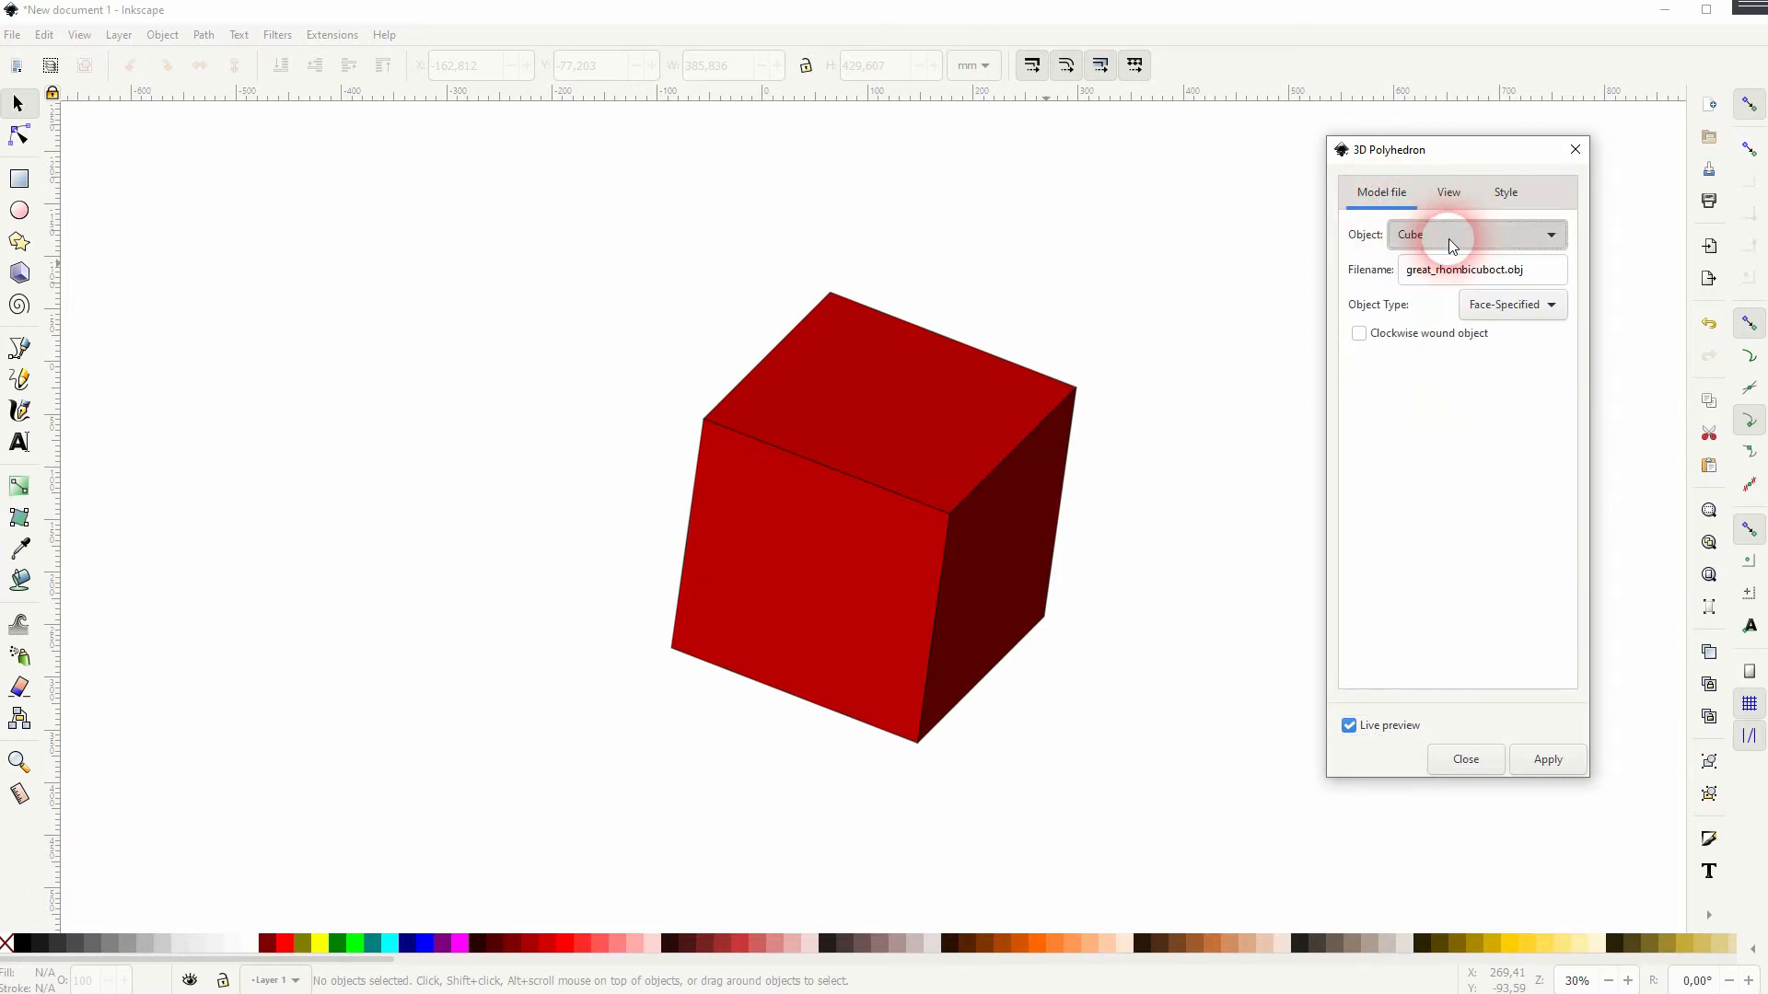
pyautogui.click(1507, 191)
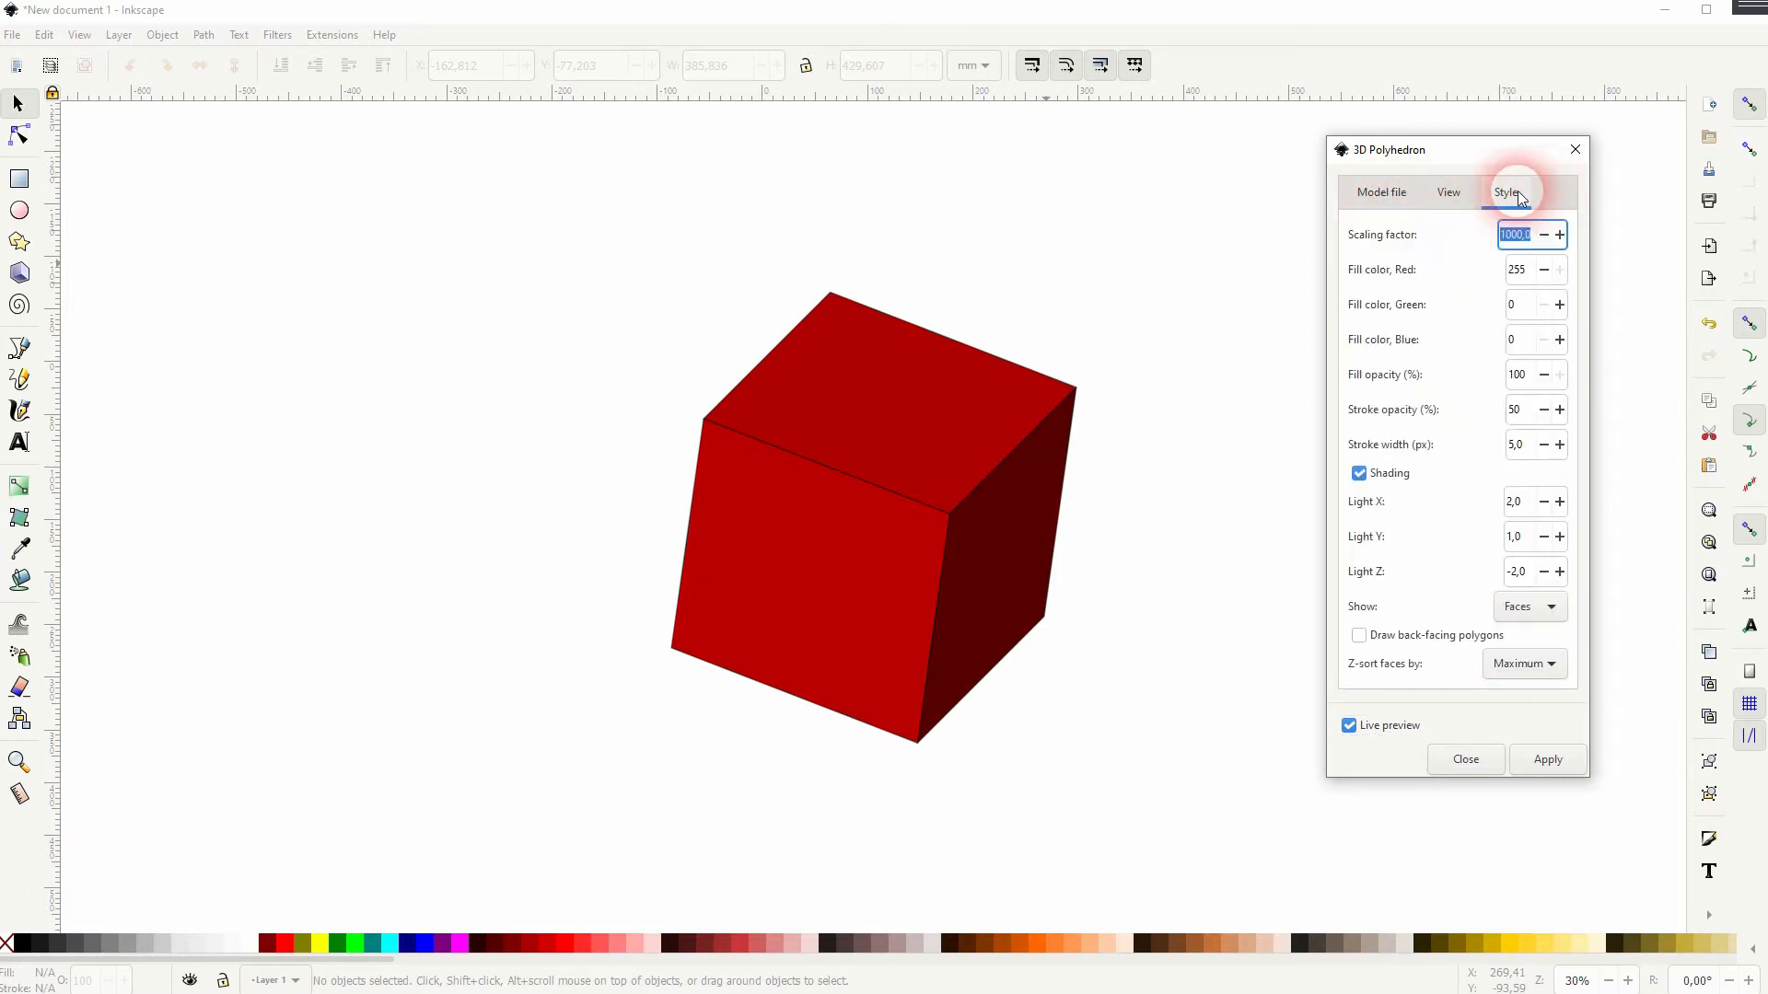
pyautogui.moveTo(1477, 389)
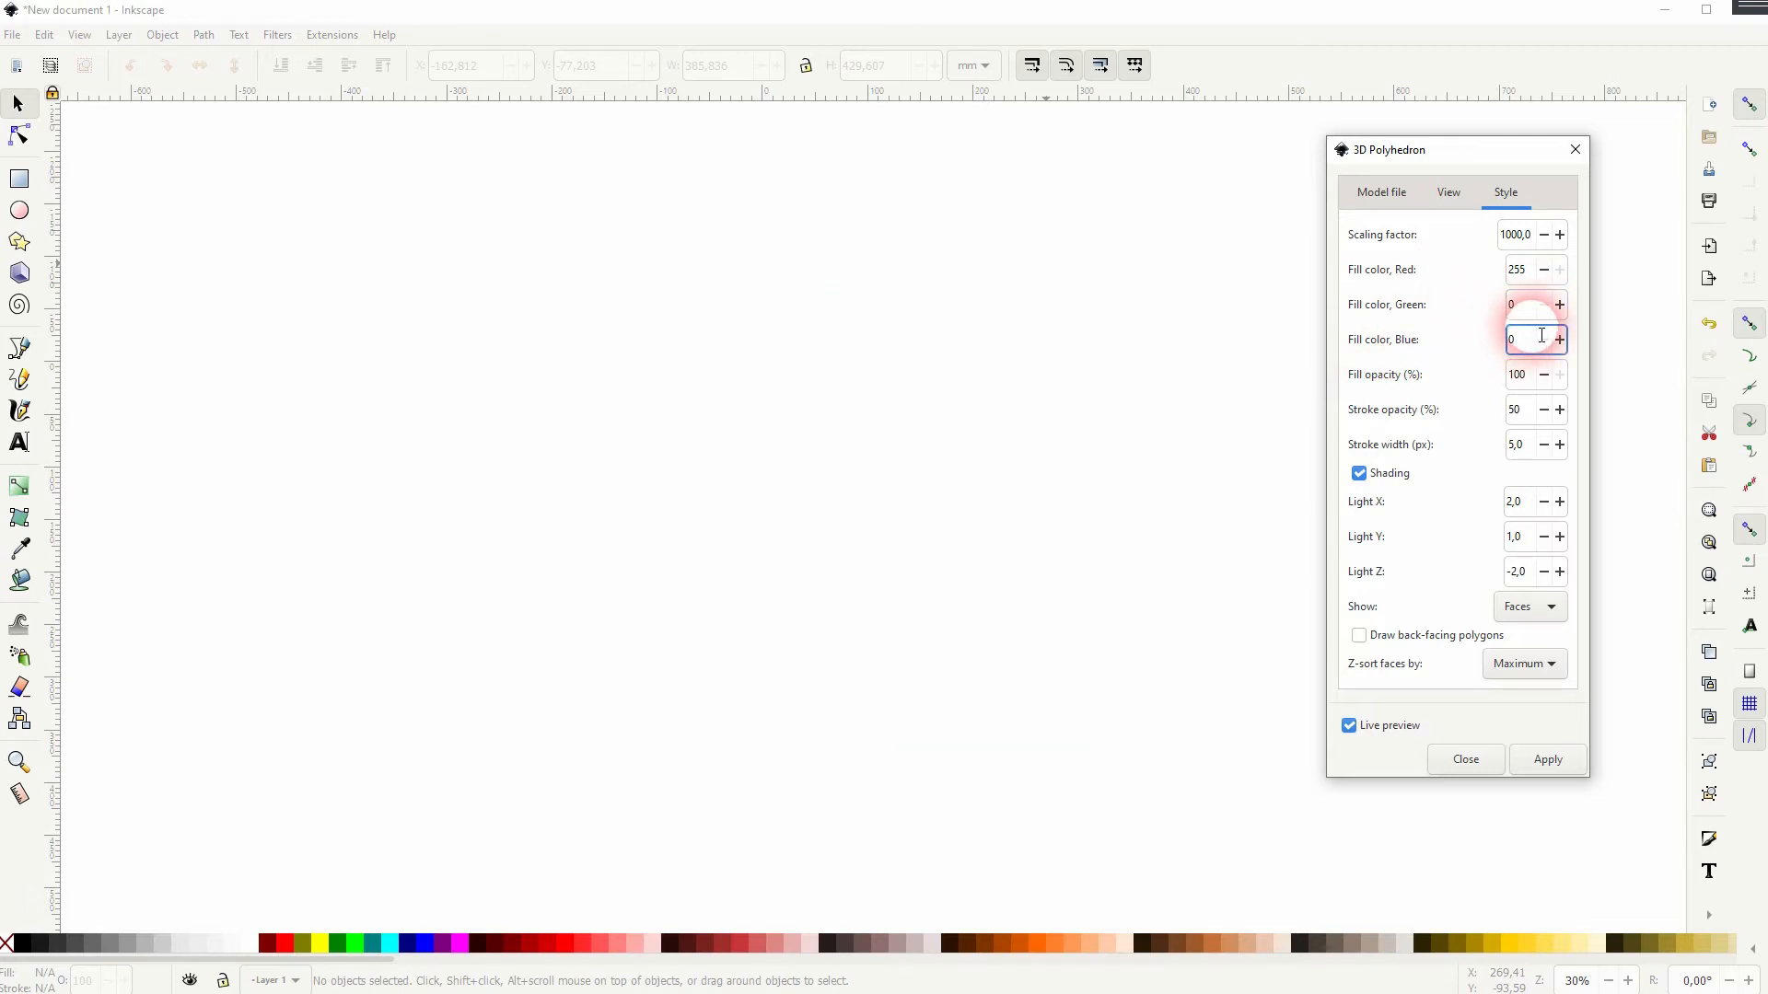
# - Change the first X-axis rotation in the View settings from 60 to 45 degrees
pyautogui.click(1447, 192)
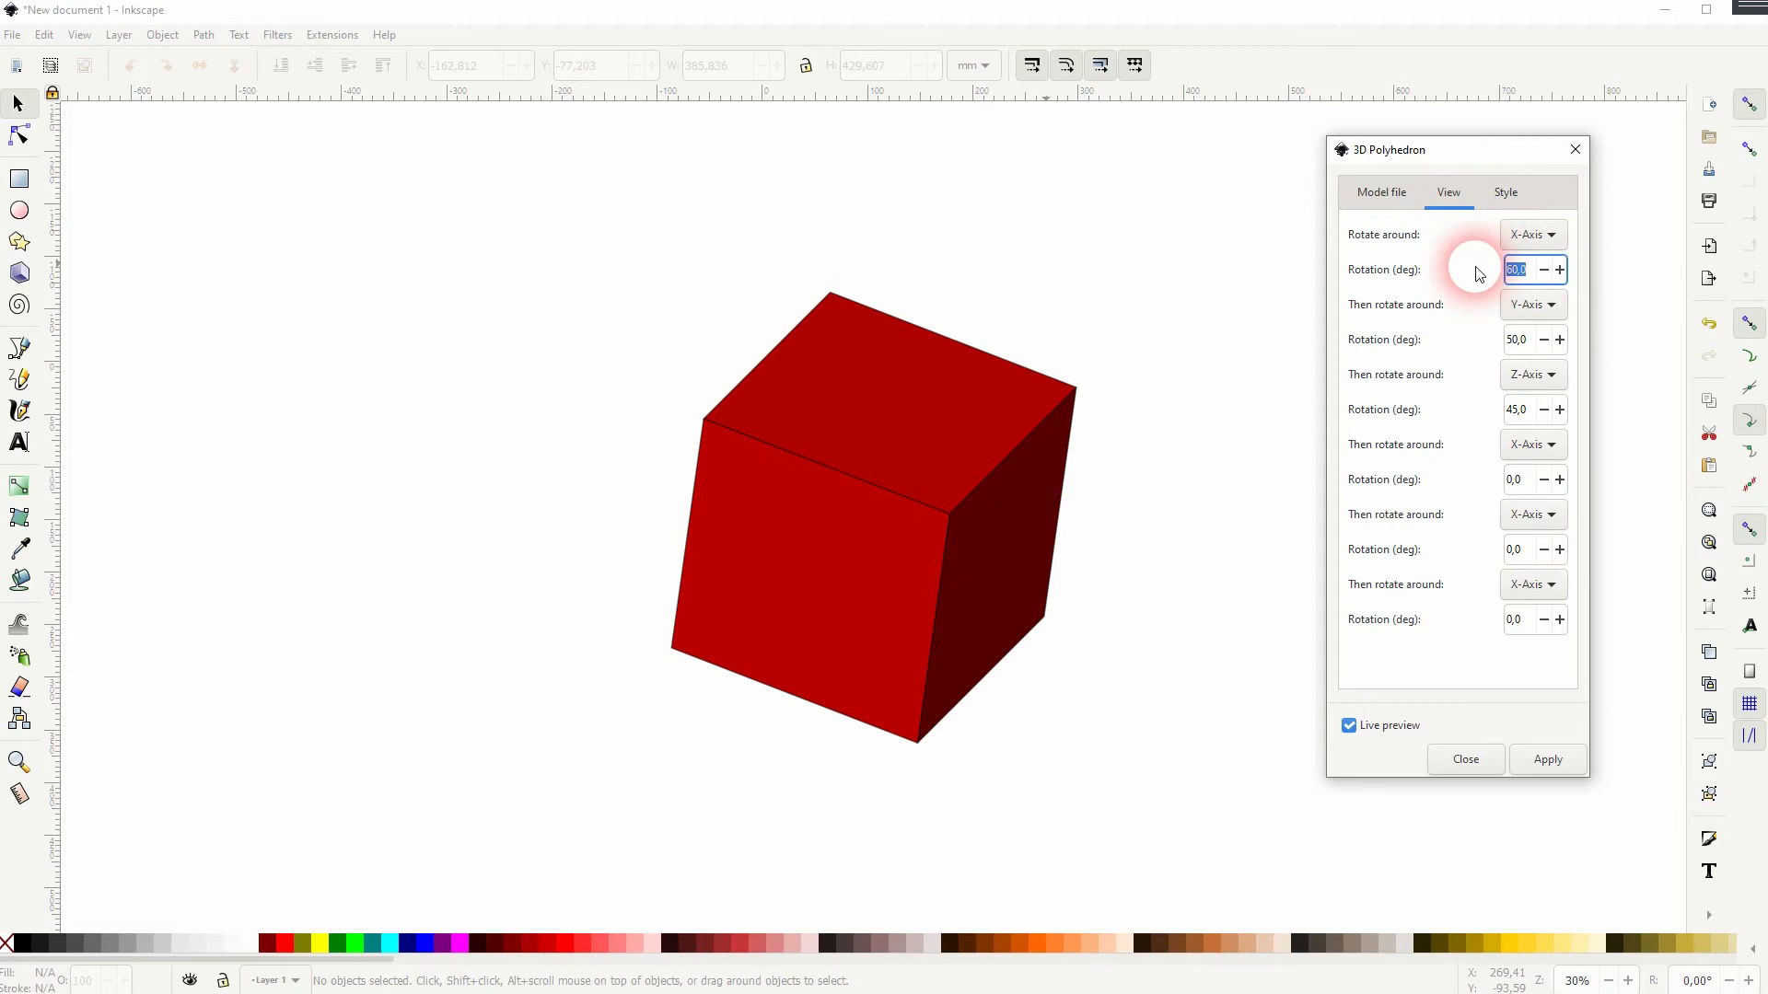
pyautogui.click(1520, 340)
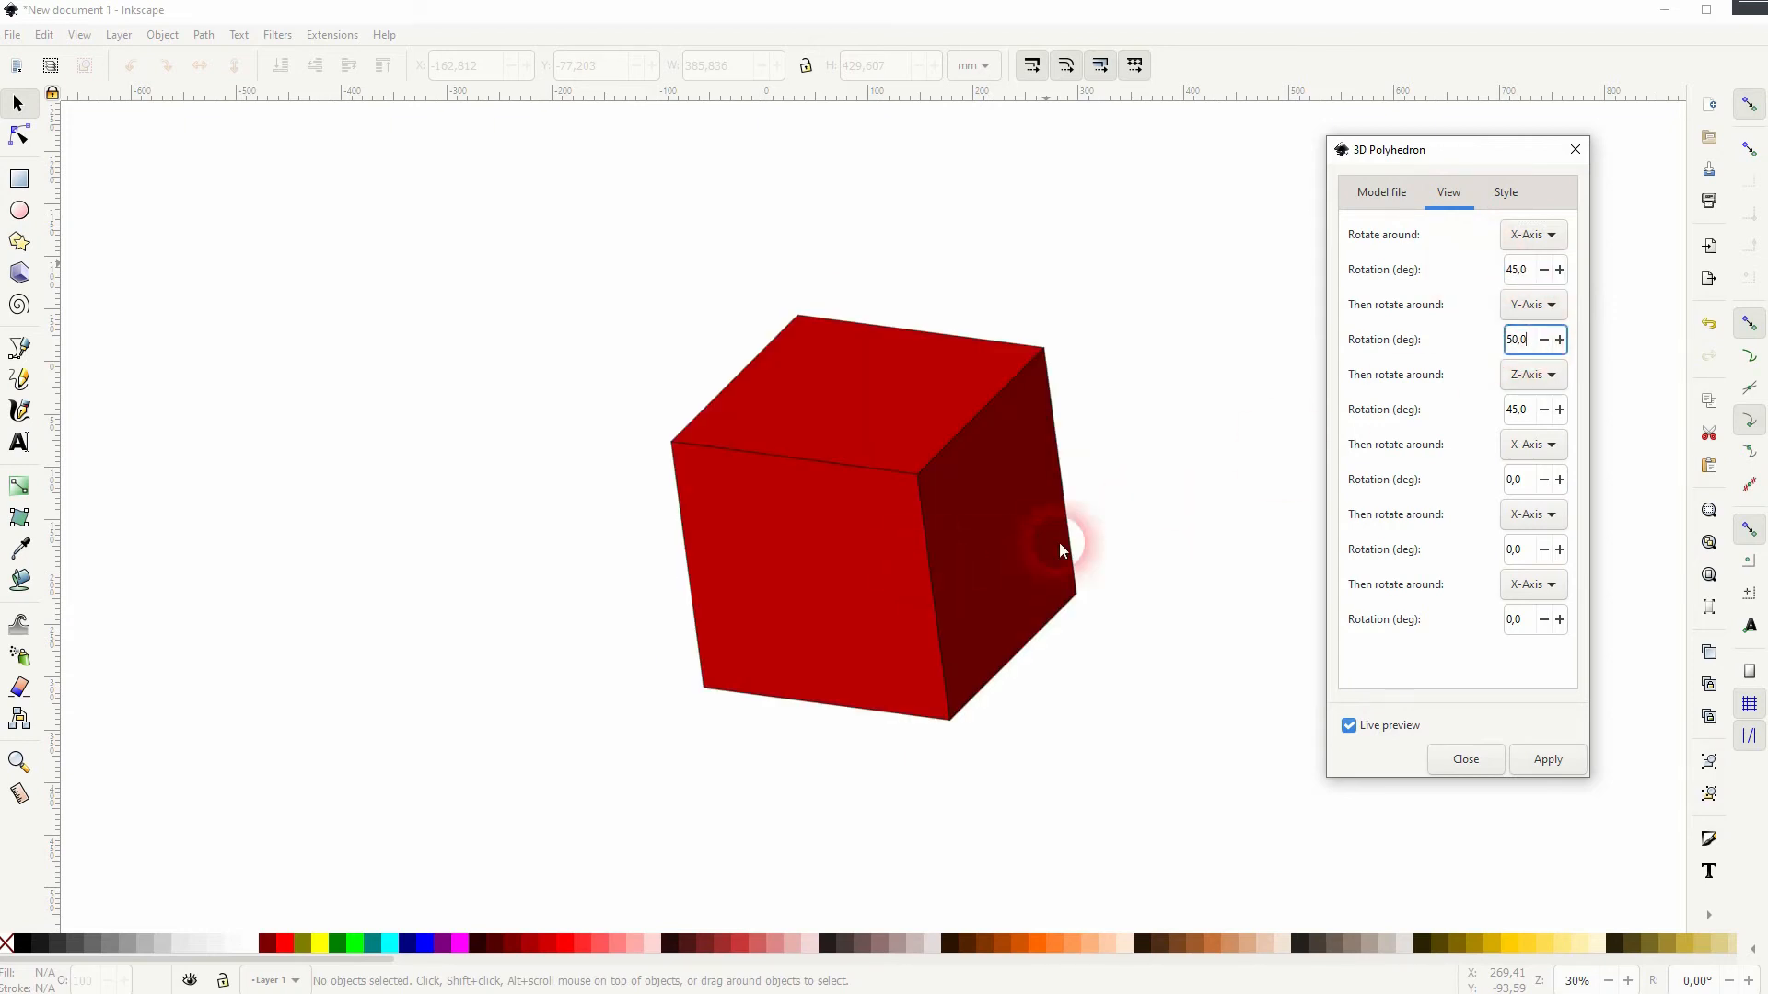
pyautogui.click(1547, 759)
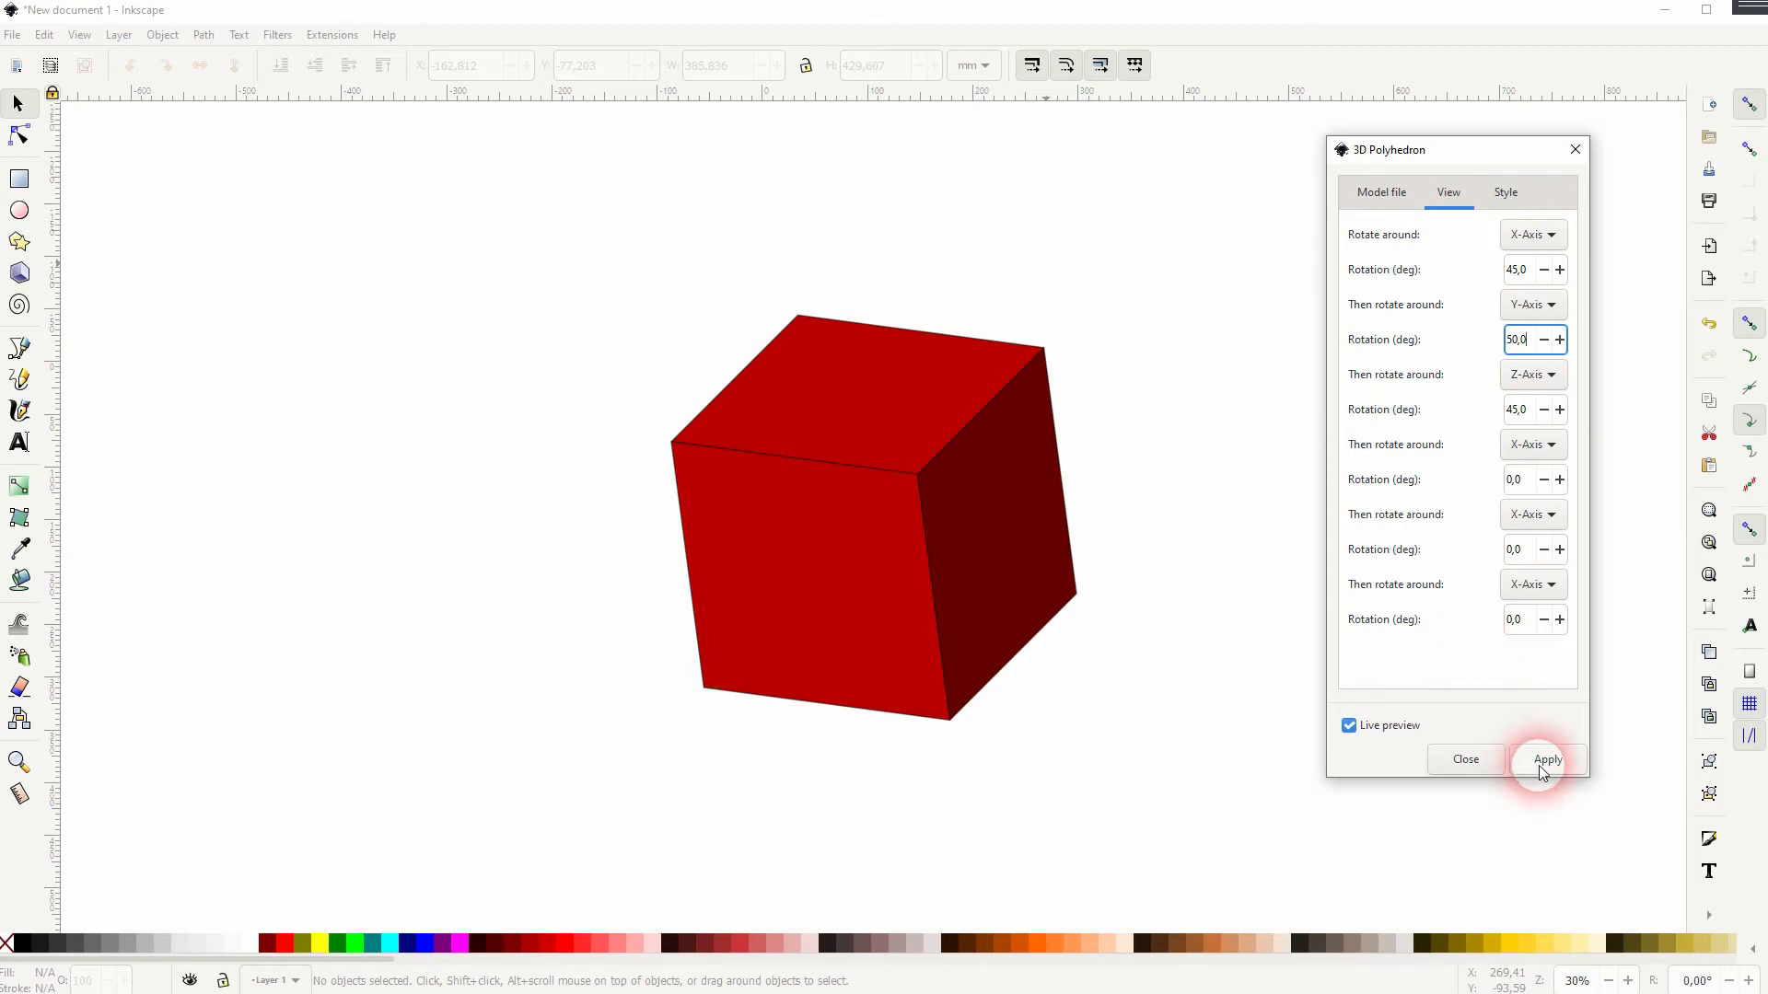
# - Apply the 3D Polyhedron render, select the cube group, and ungroup it
pyautogui.click(1546, 759)
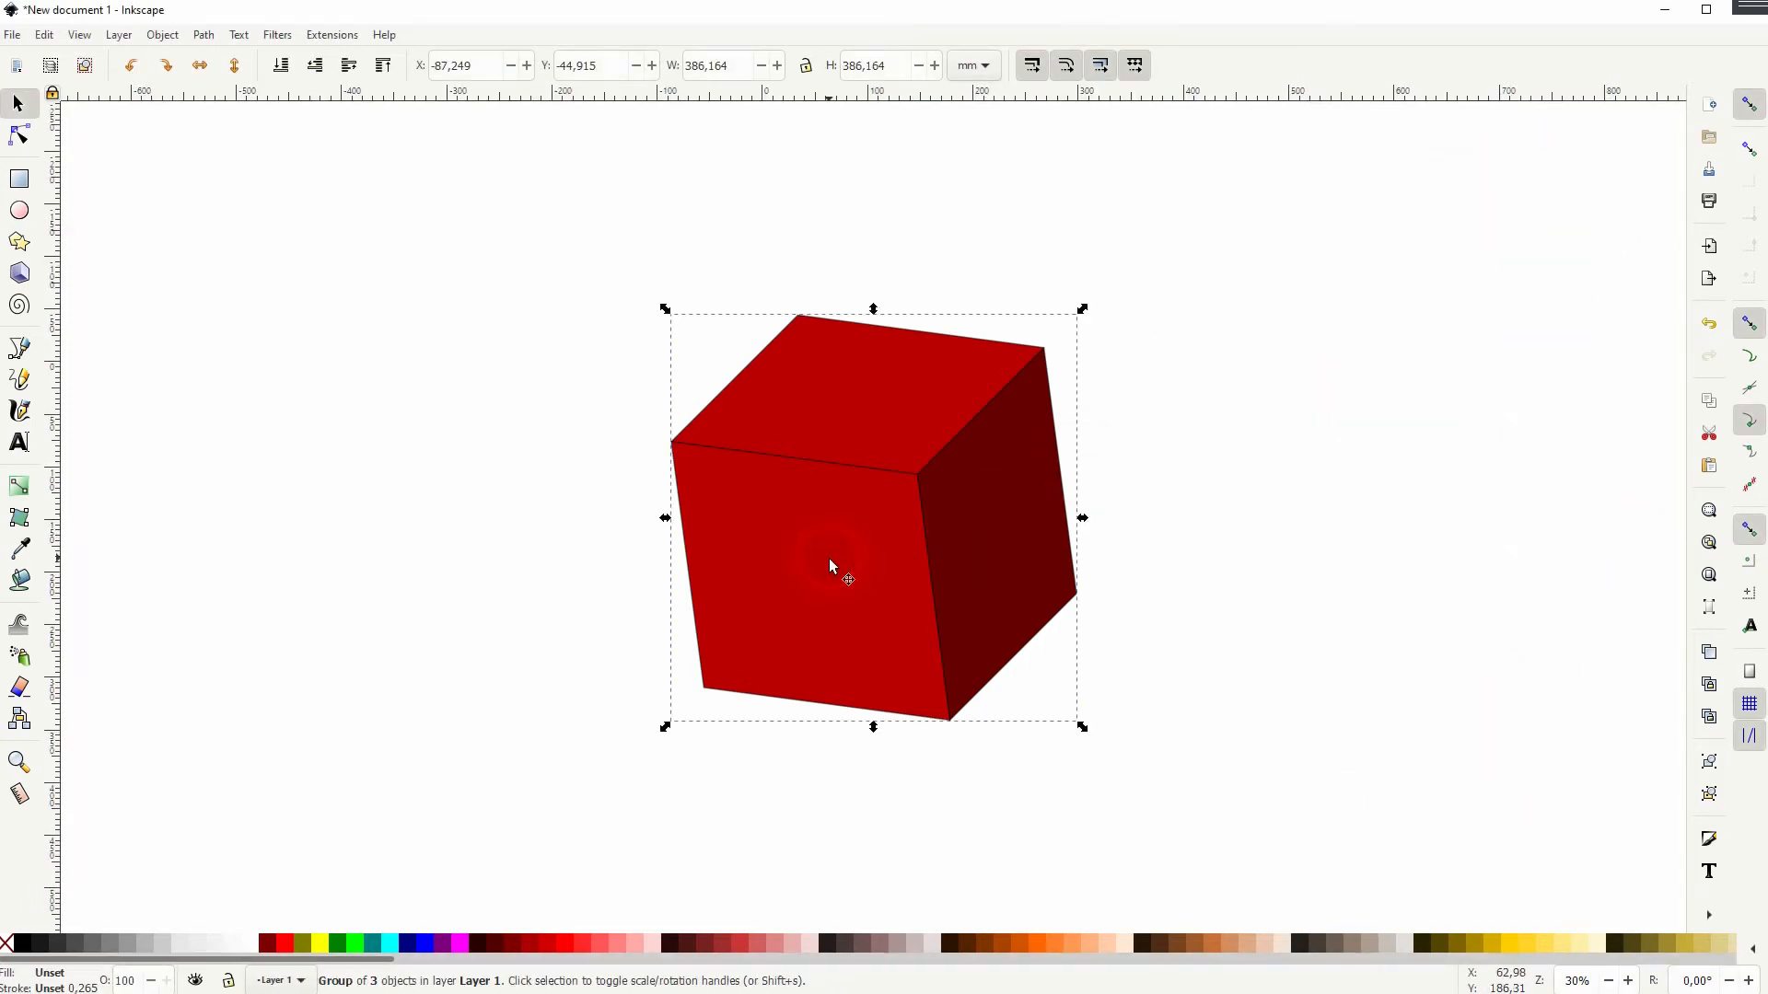
pyautogui.click(353, 944)
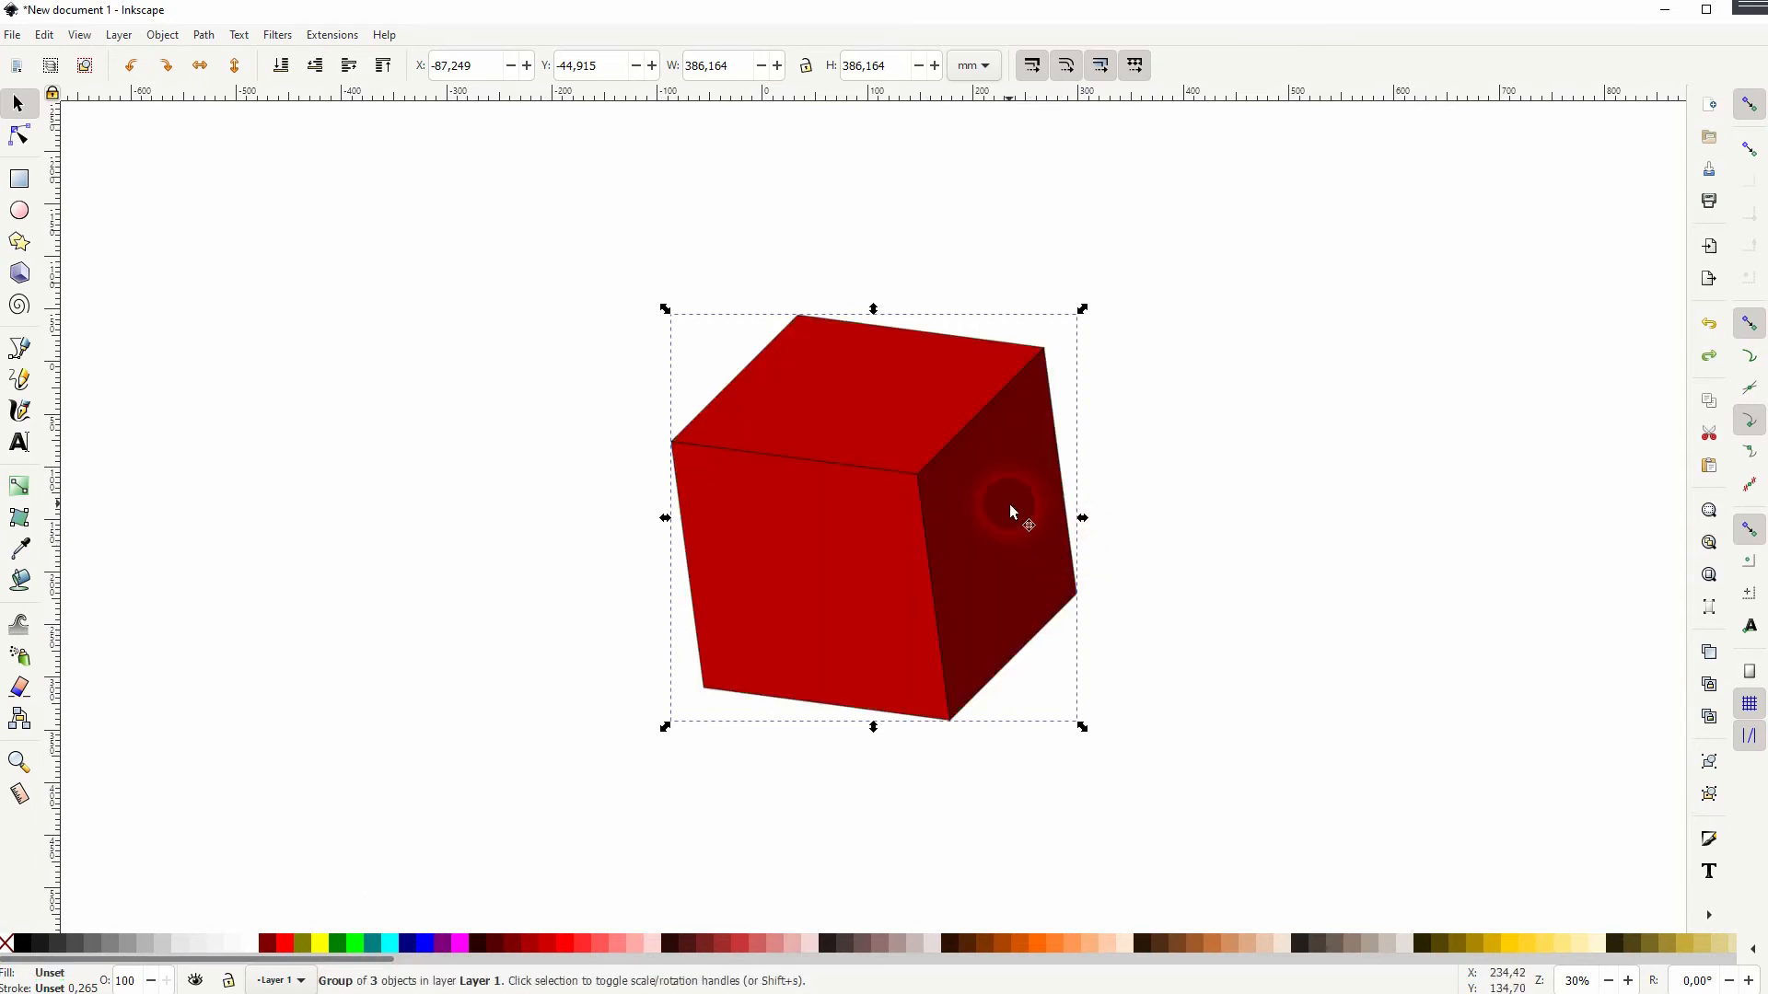
pyautogui.click(161, 34)
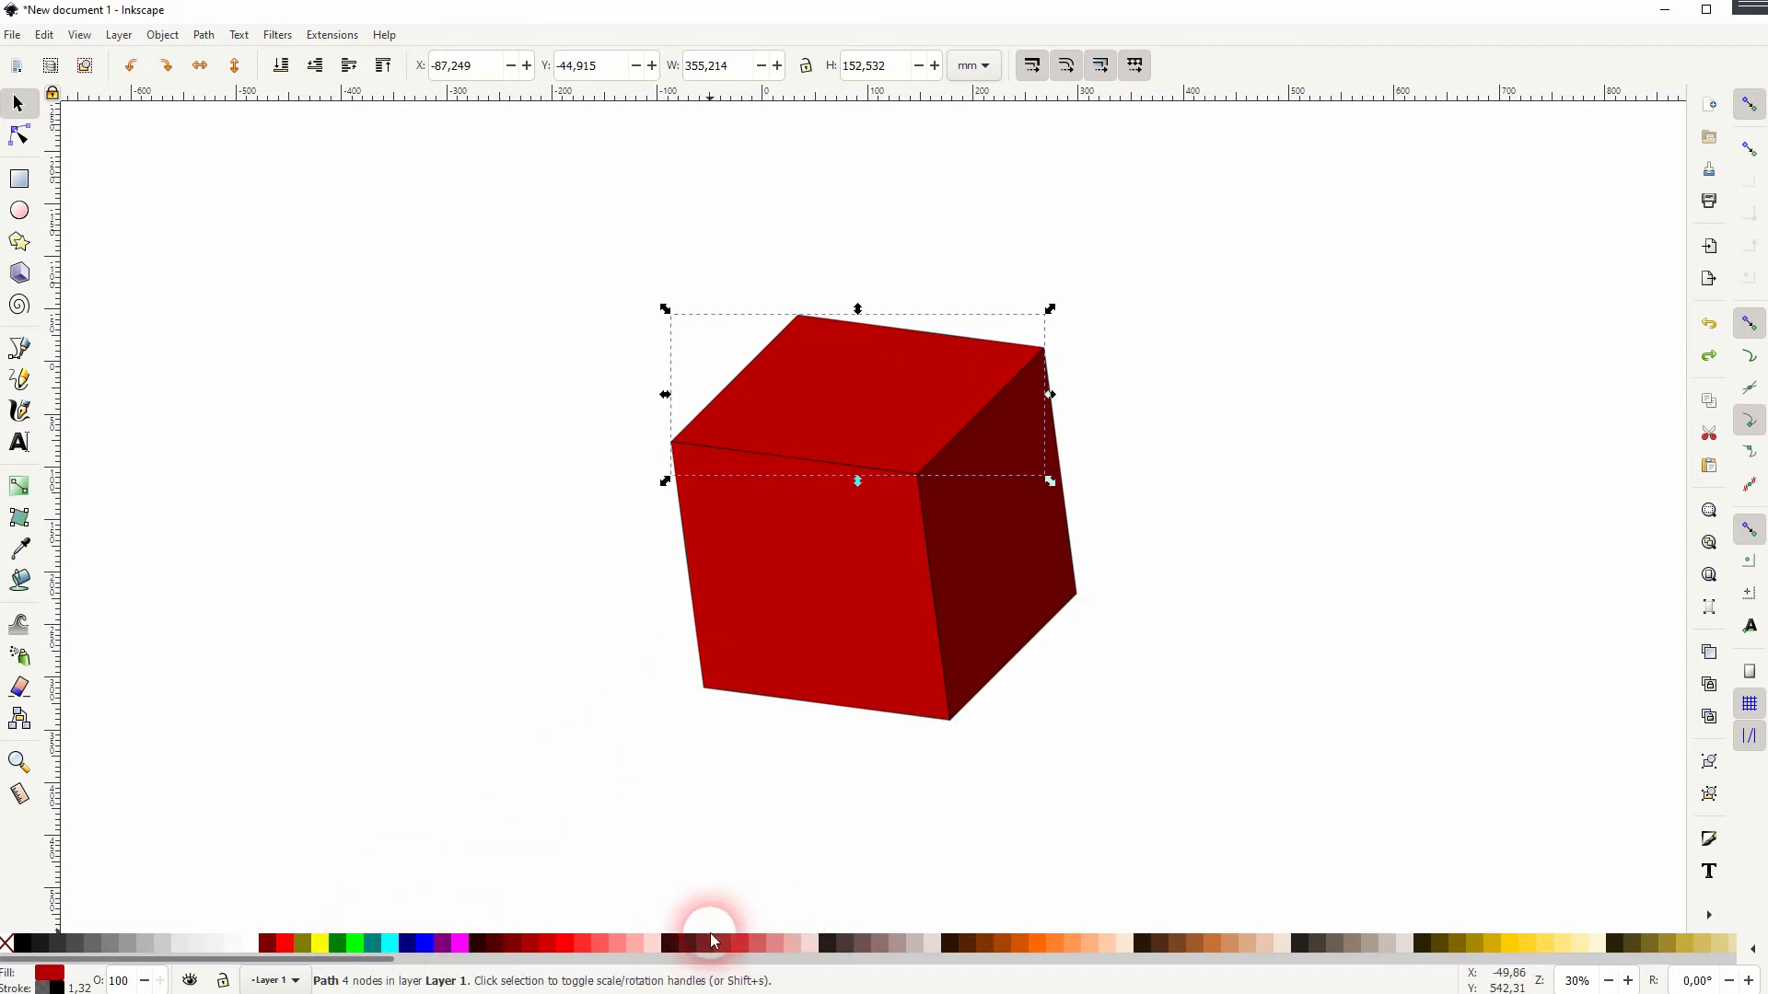
# - Fill the cube faces with the light blue palette swatch and remove their stroke
pyautogui.hscroll(3)
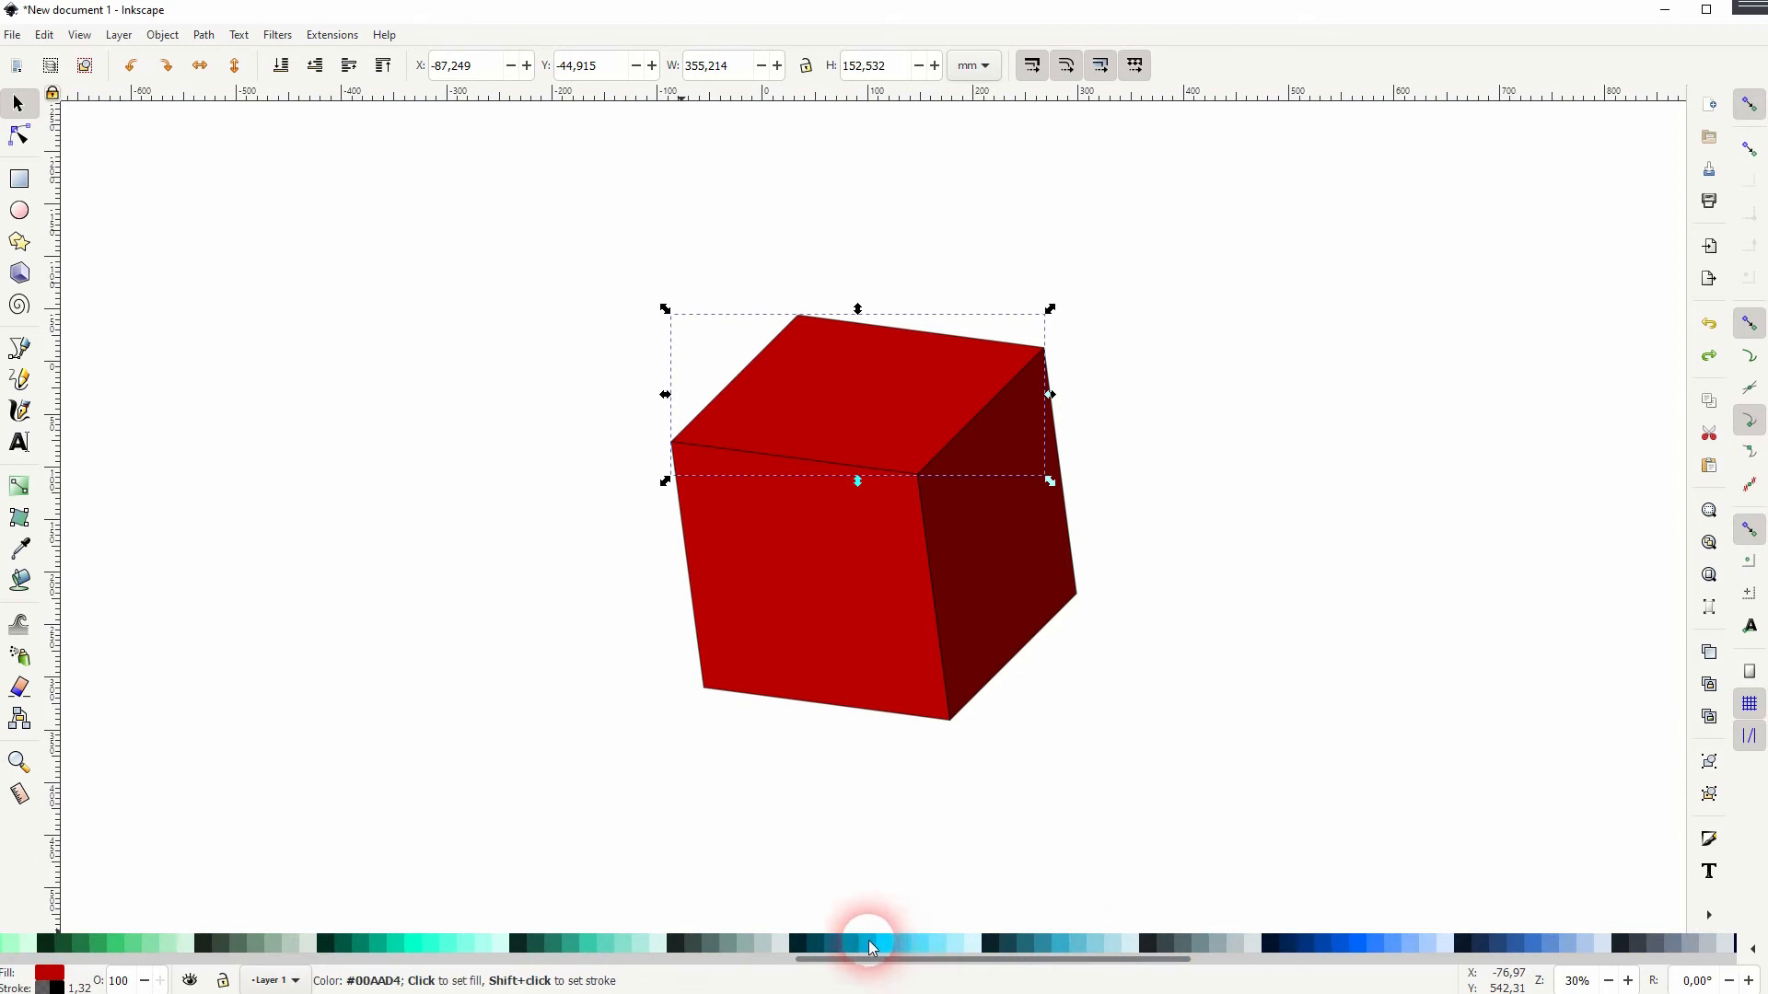
pyautogui.click(894, 944)
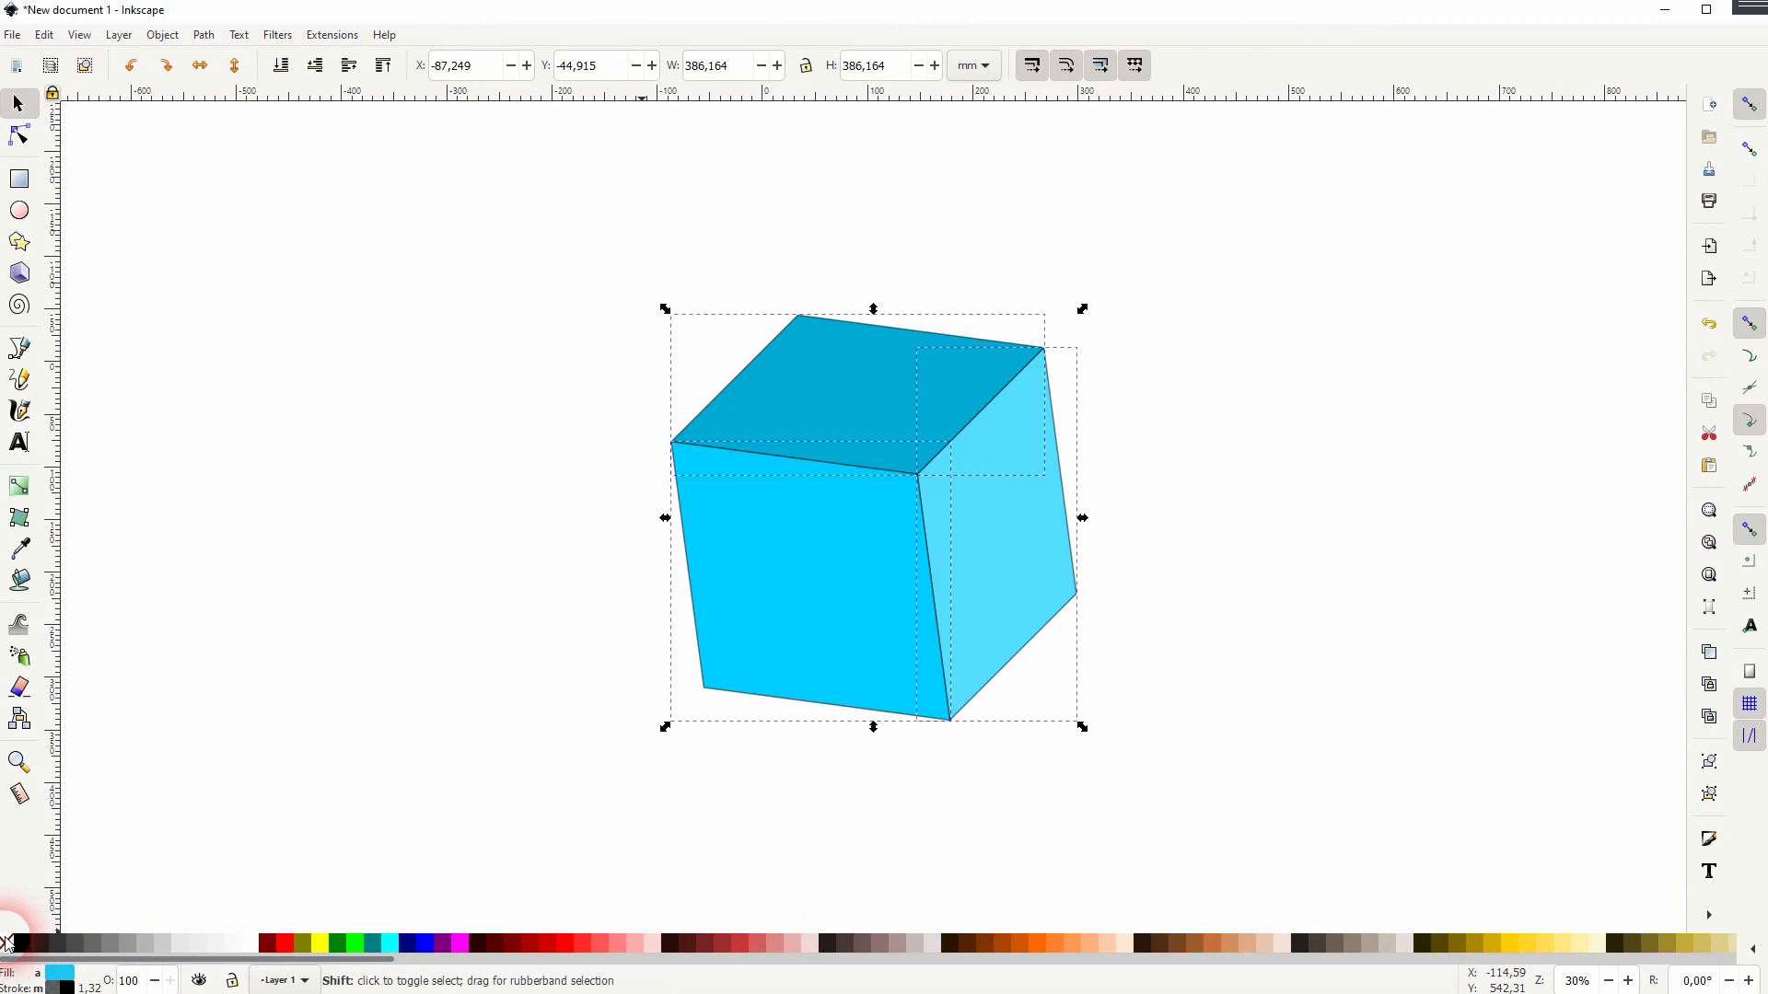
pyautogui.click(1091, 490)
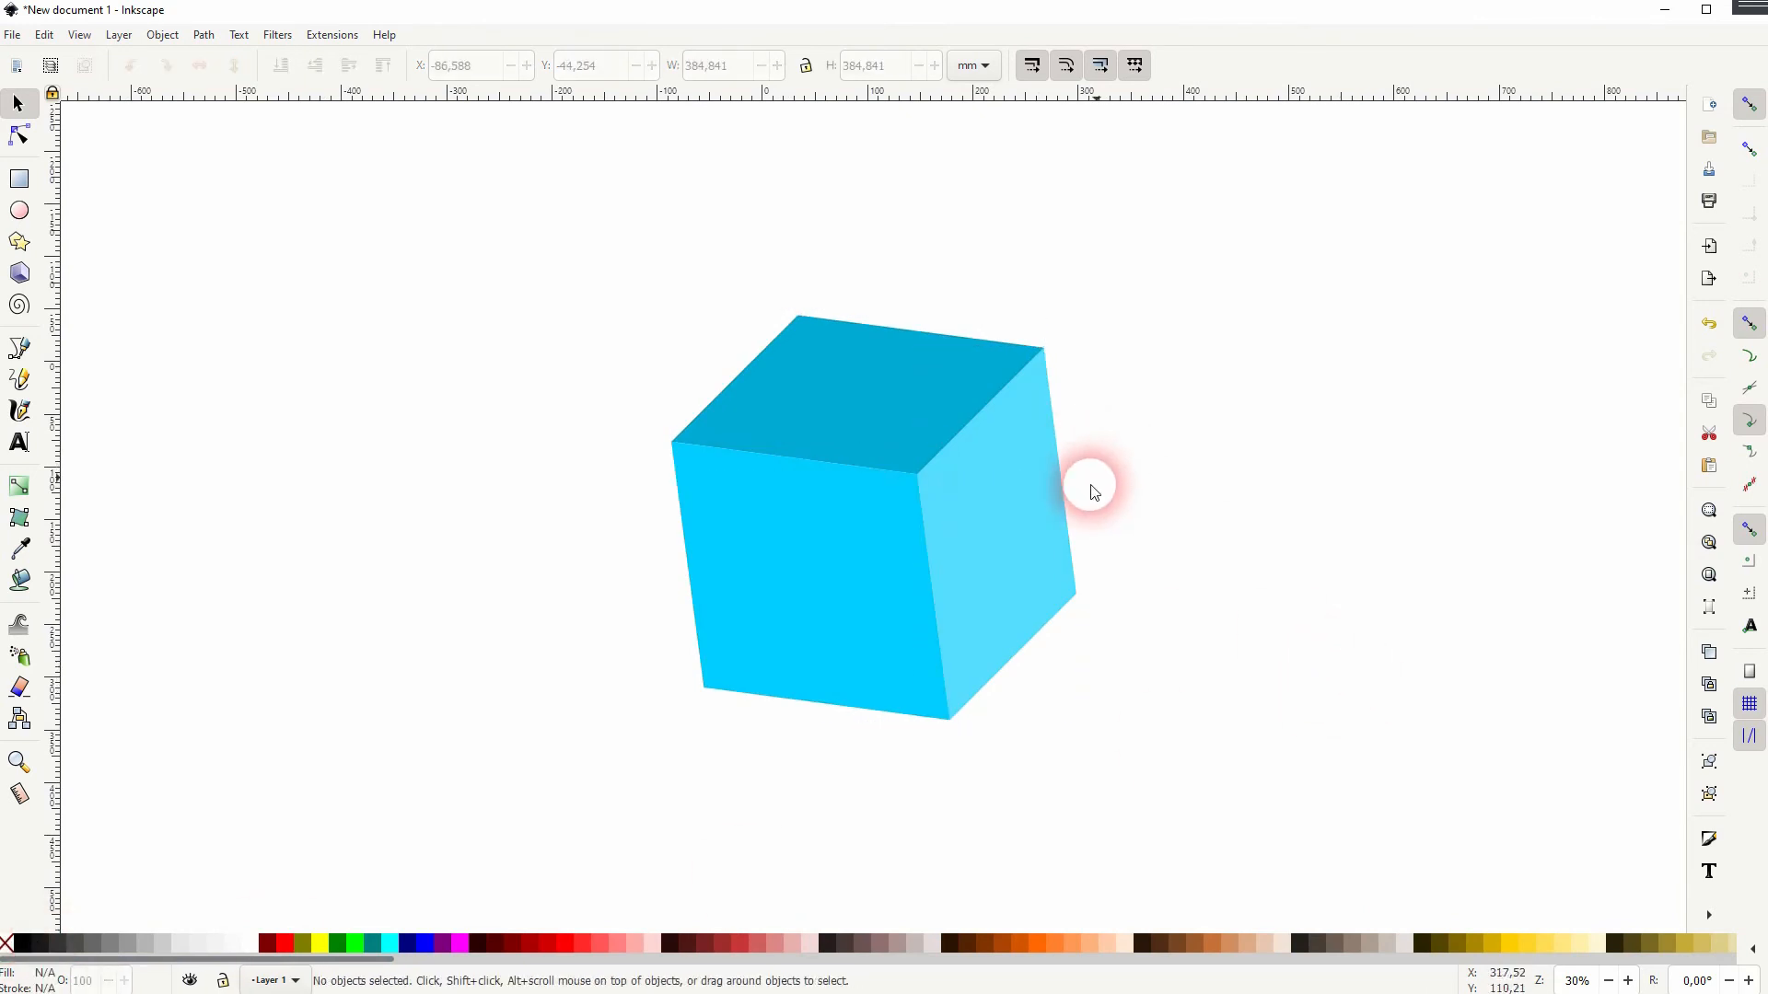